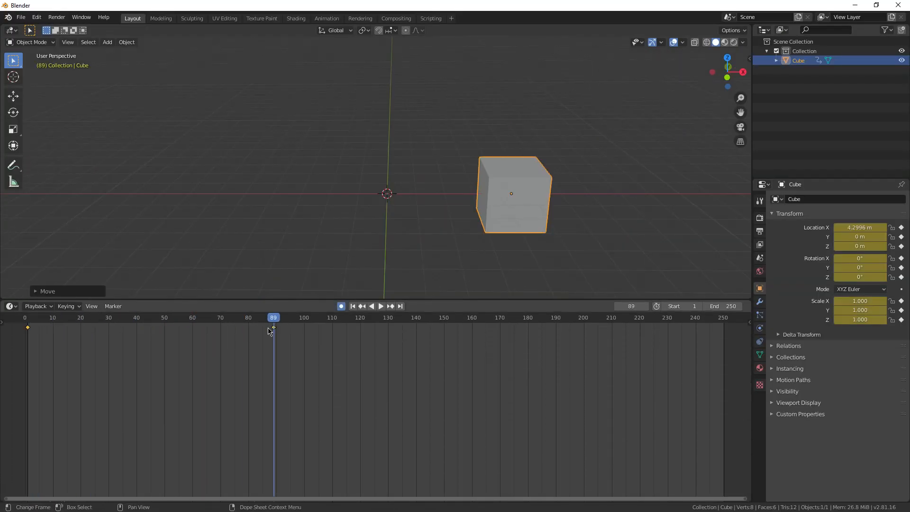
Return the Timeline to frame 0 so the cube sits back at the origin.
{"action": "left_click", "coordinate": [380, 306]}
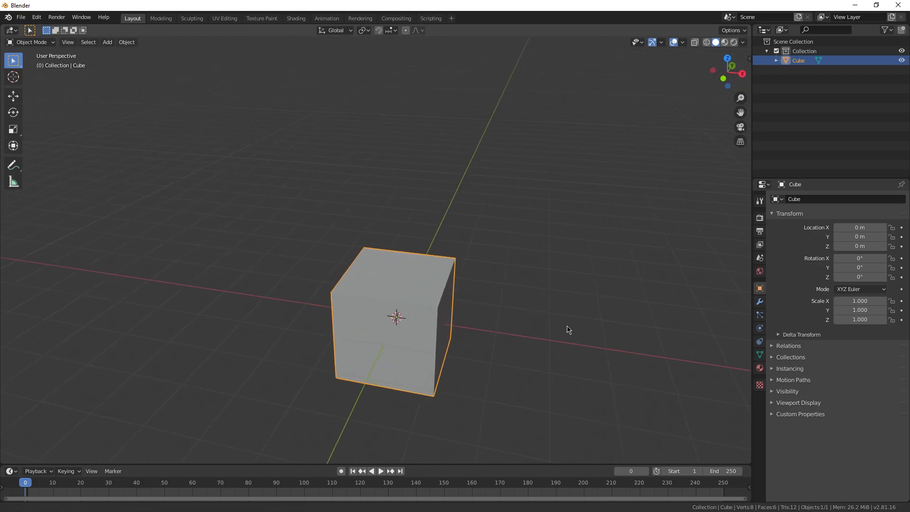
Step through the View Layer settings and land on the World settings in the Properties editor.
{"action": "left_click", "coordinate": [759, 200]}
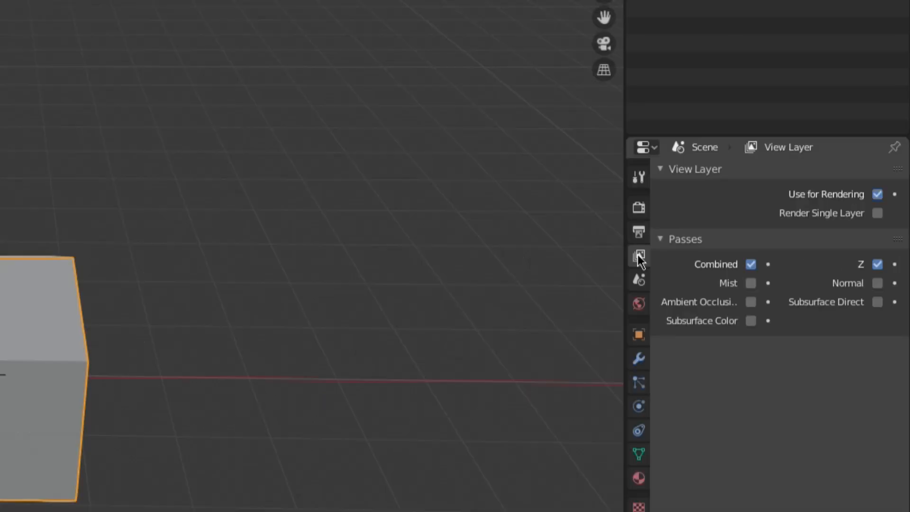
{"action": "mouse_move", "coordinate": [752, 352]}
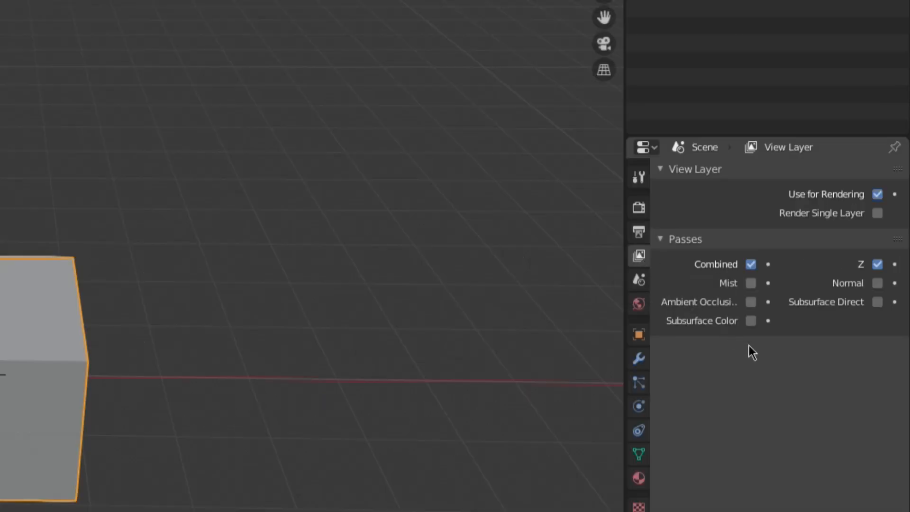
{"action": "mouse_move", "coordinate": [804, 319]}
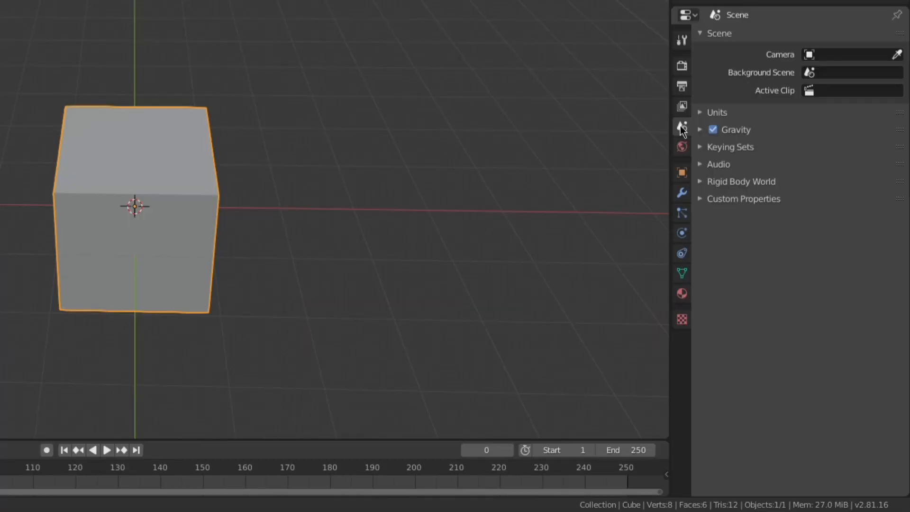
{"action": "left_click", "coordinate": [699, 112]}
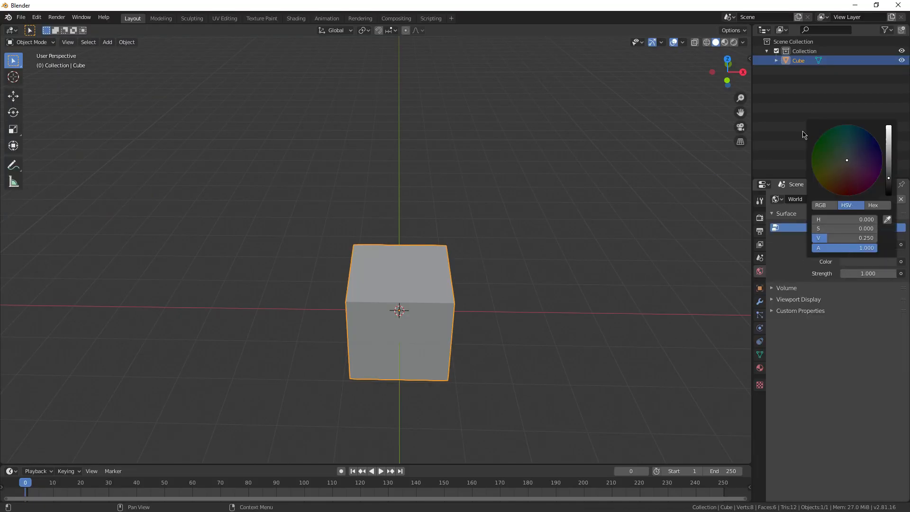
Show the cube's Object properties scrolled down to Visibility and Viewport Display.
{"action": "left_click", "coordinate": [845, 167]}
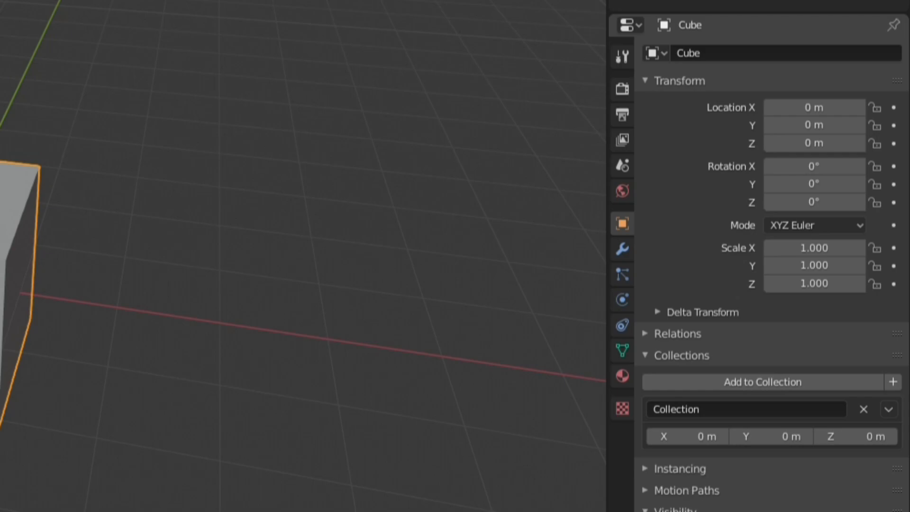
{"action": "scroll", "scroll_direction": "down", "scroll_amount": 3}
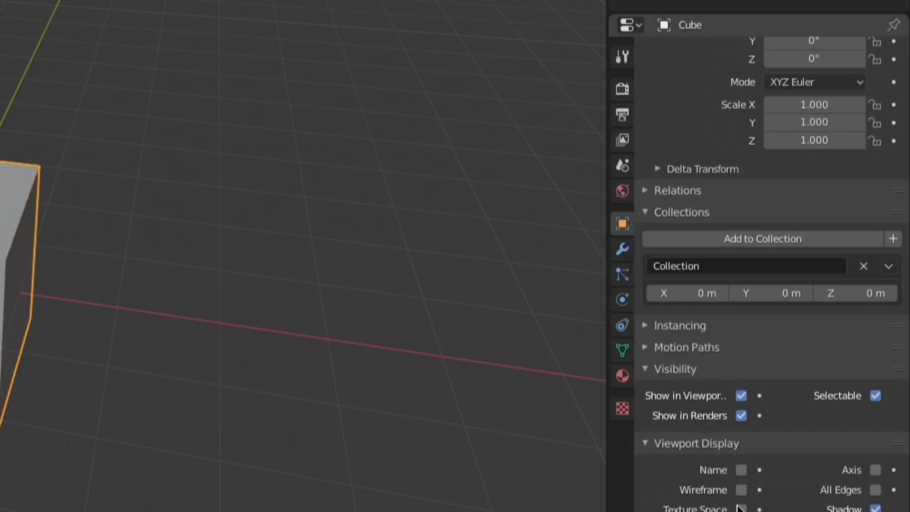
Browse the Add Modifier list, add a particle system, view Physics and end on Object Constraints.
{"action": "left_click", "coordinate": [621, 247]}
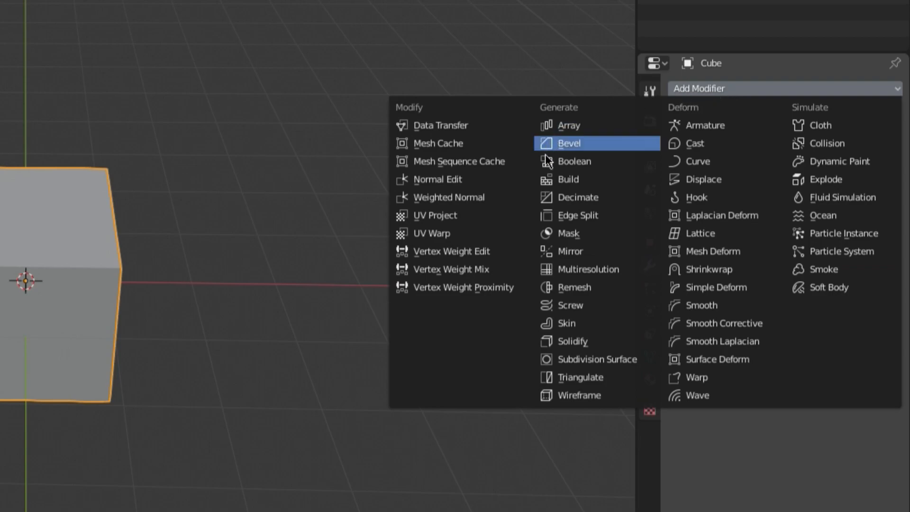
{"action": "mouse_move", "coordinate": [685, 381]}
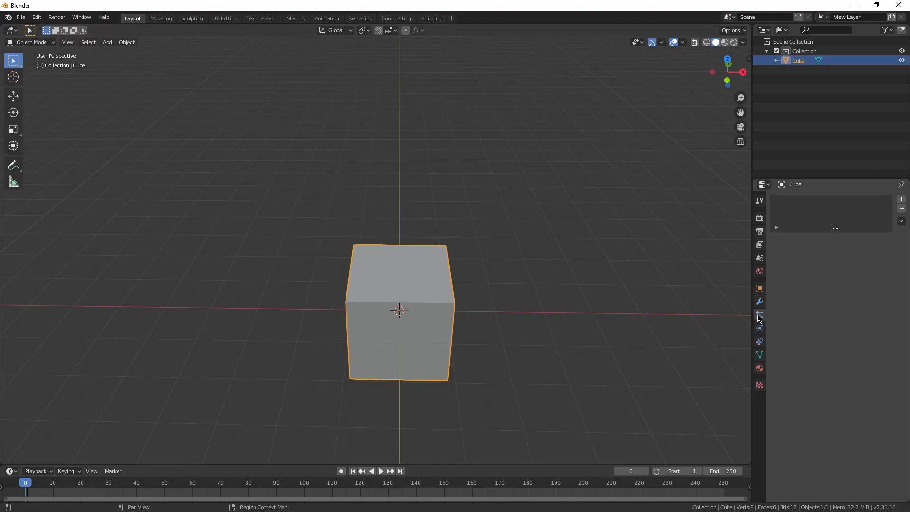
{"action": "left_click", "coordinate": [760, 315]}
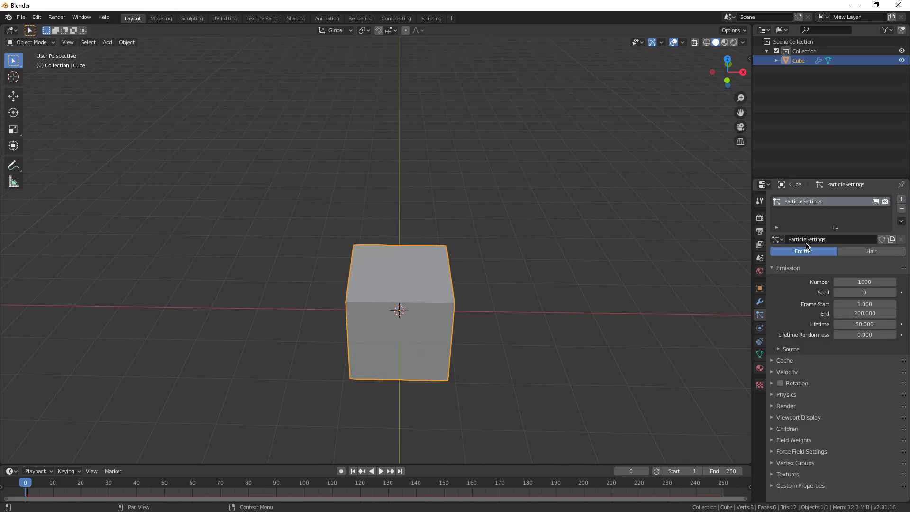
{"action": "left_click", "coordinate": [872, 251]}
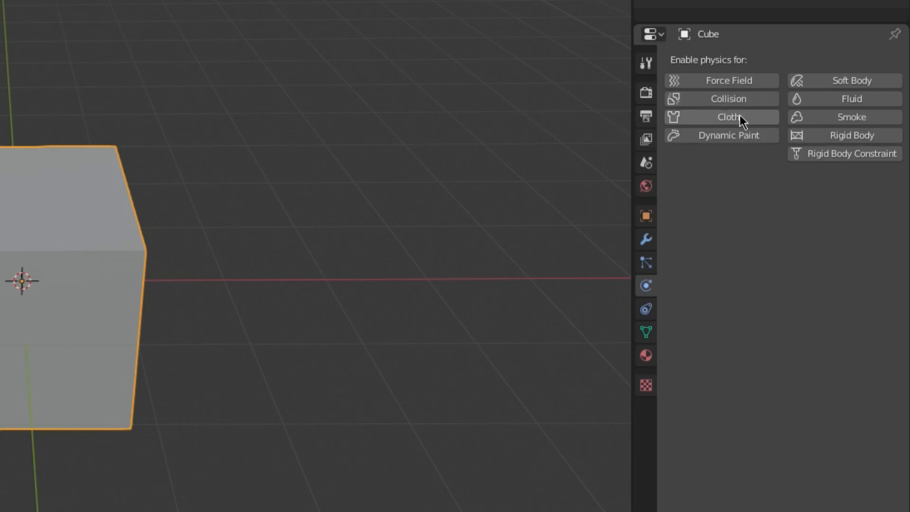
{"action": "left_click", "coordinate": [721, 117]}
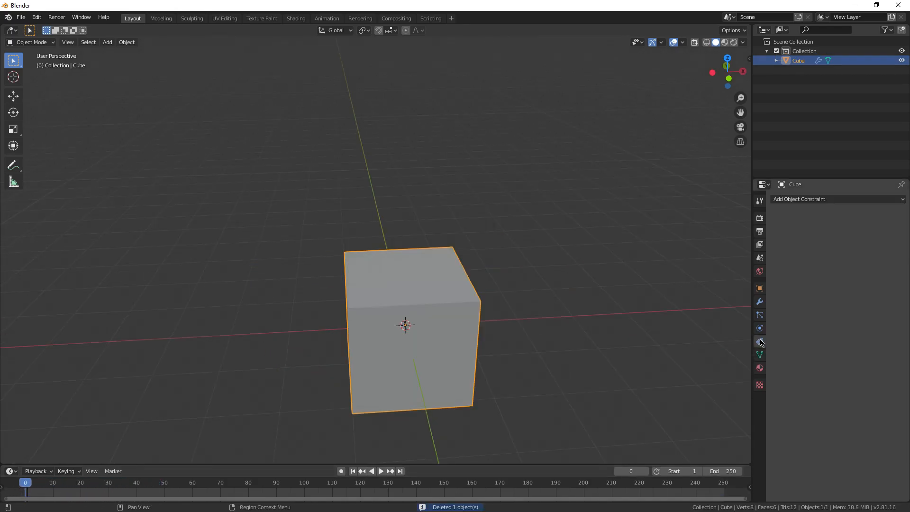
Browse the Add Object Constraint list for the cube.
{"action": "left_click", "coordinate": [837, 199]}
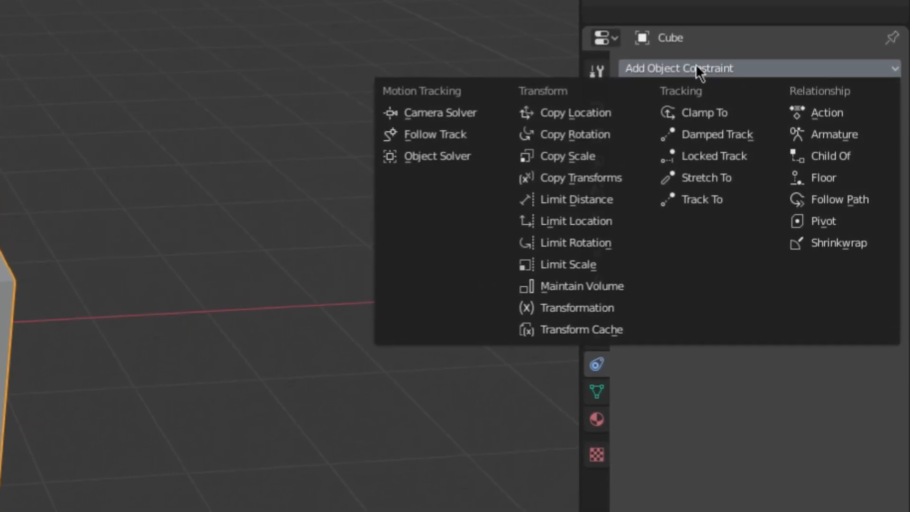
{"action": "mouse_move", "coordinate": [613, 122]}
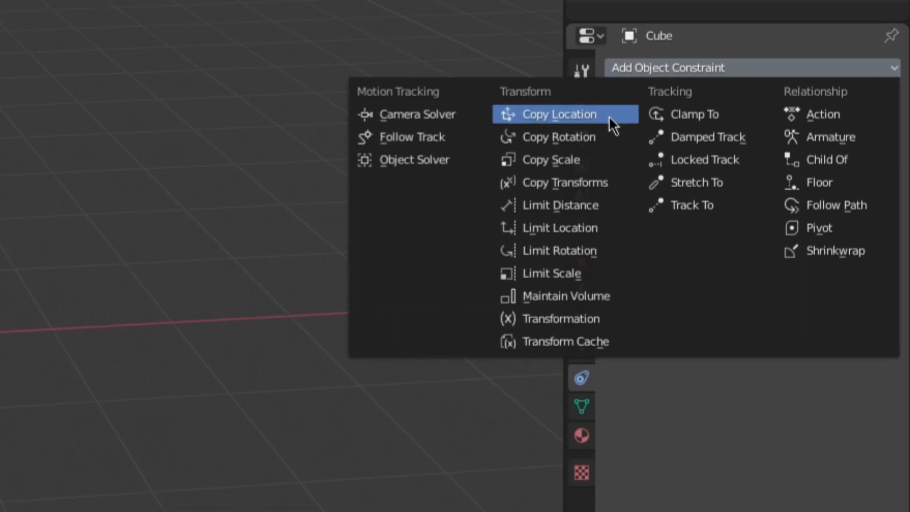
{"action": "mouse_move", "coordinate": [549, 187]}
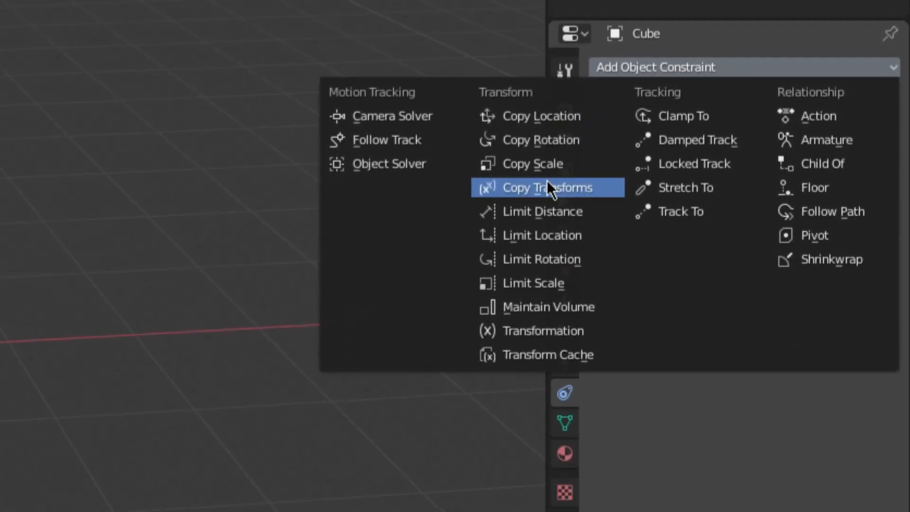
{"action": "mouse_move", "coordinate": [525, 225]}
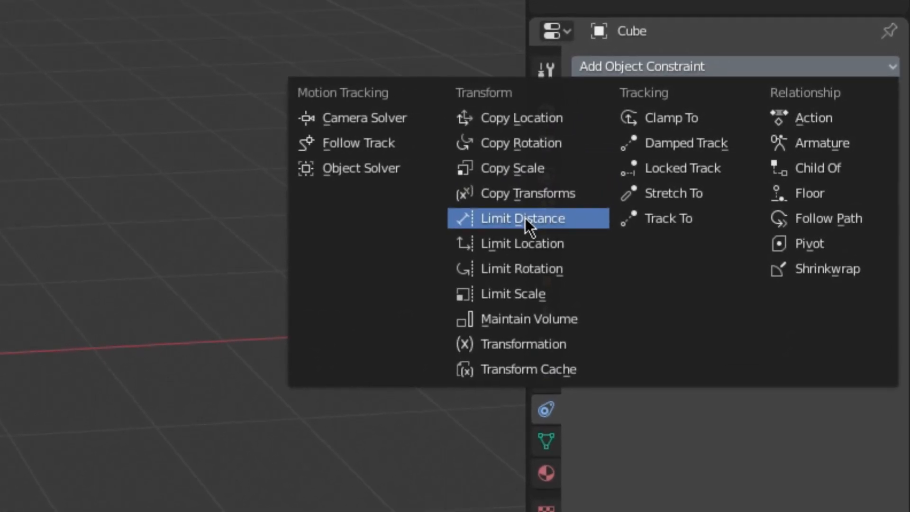
{"action": "mouse_move", "coordinate": [505, 231]}
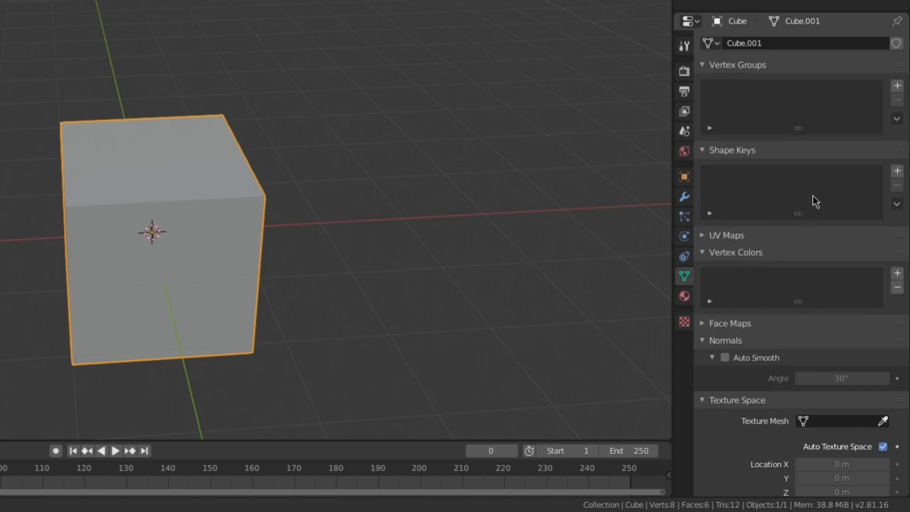
{"action": "mouse_move", "coordinate": [855, 111]}
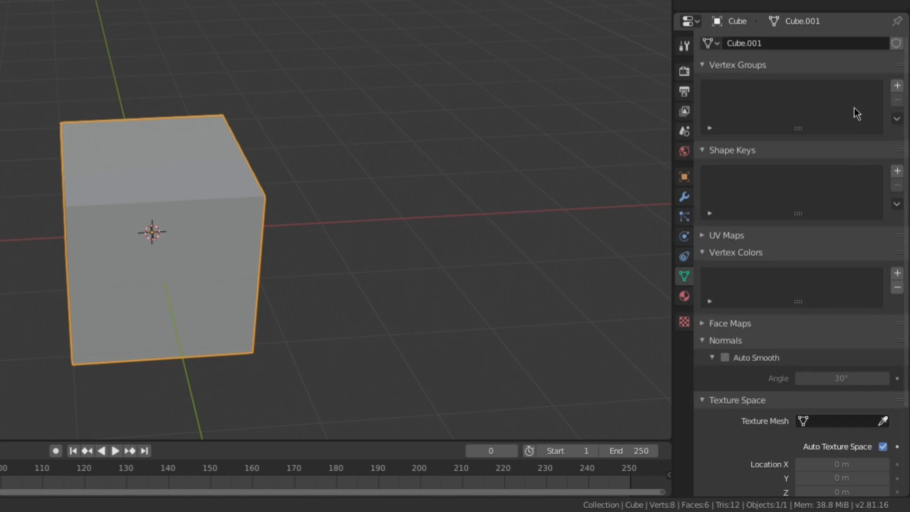
{"action": "mouse_move", "coordinate": [838, 109]}
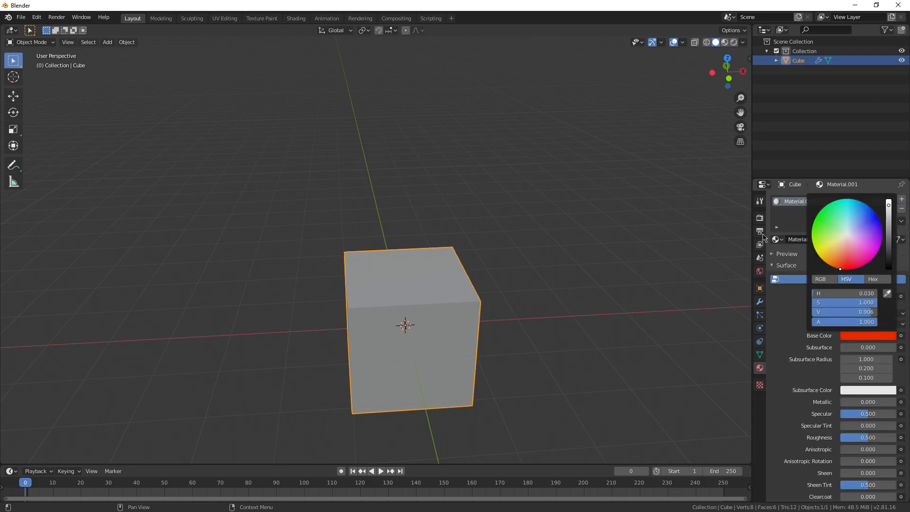
Switch the Properties editor to the cube's Modifier settings.
{"action": "left_click", "coordinate": [821, 221]}
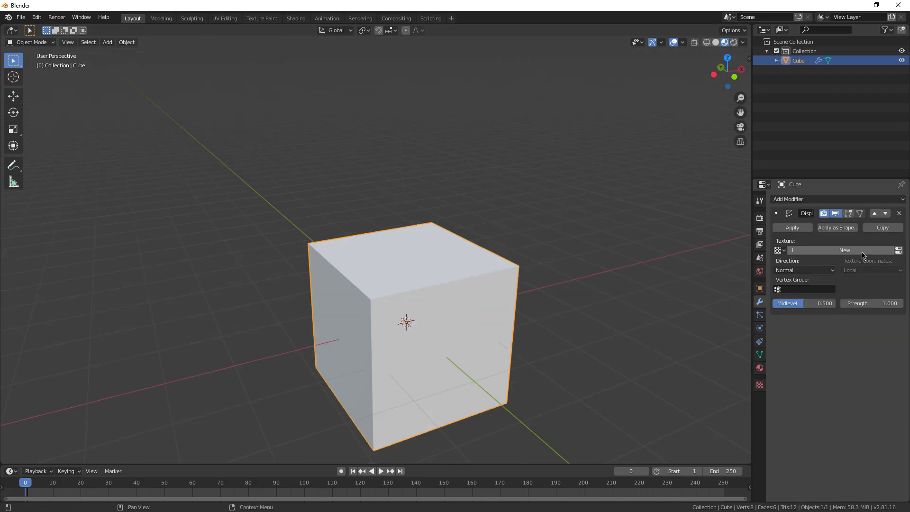
Create a new Clouds texture for the Displace modifier and preview it.
{"action": "left_click", "coordinate": [845, 250]}
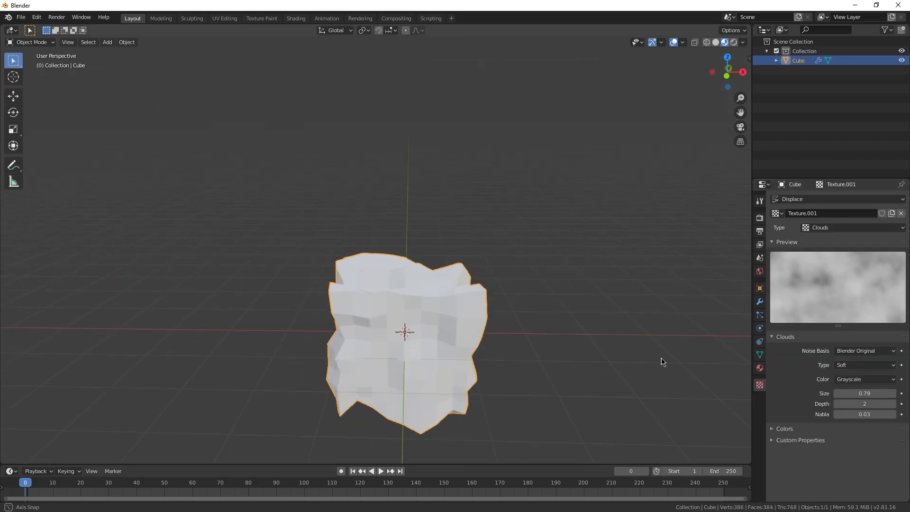
{"action": "left_click", "coordinate": [853, 227]}
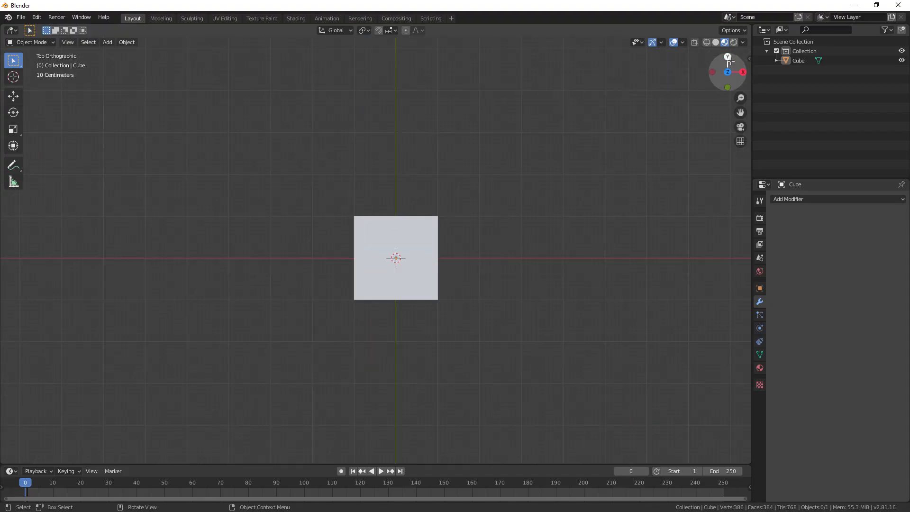
{"action": "left_click_drag", "start_coordinate": [395, 258], "coordinate": [348, 308]}
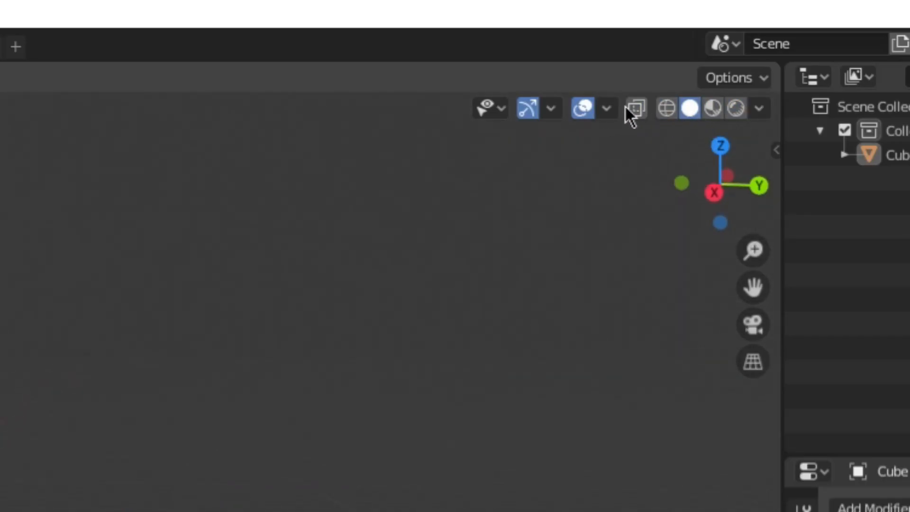
{"action": "left_click", "coordinate": [551, 108]}
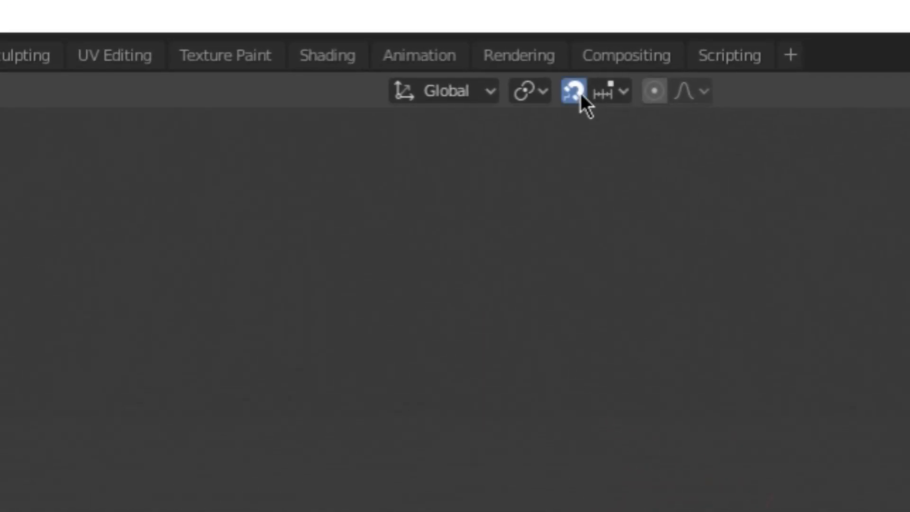
{"action": "left_click", "coordinate": [573, 90]}
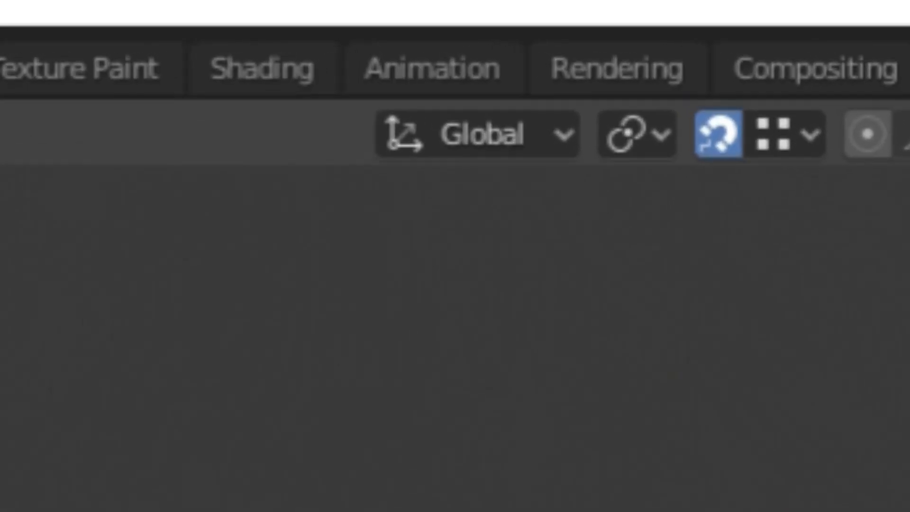
{"action": "left_click", "coordinate": [309, 26]}
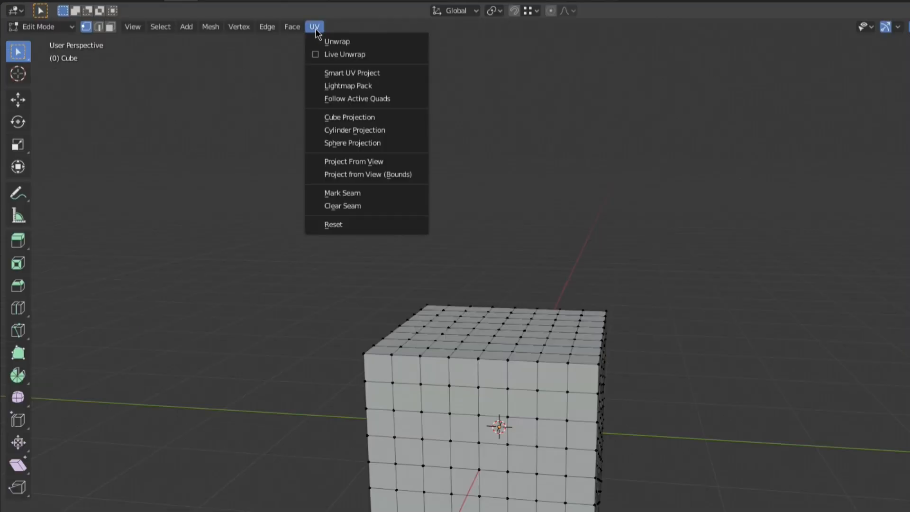
{"action": "left_click", "coordinate": [266, 27]}
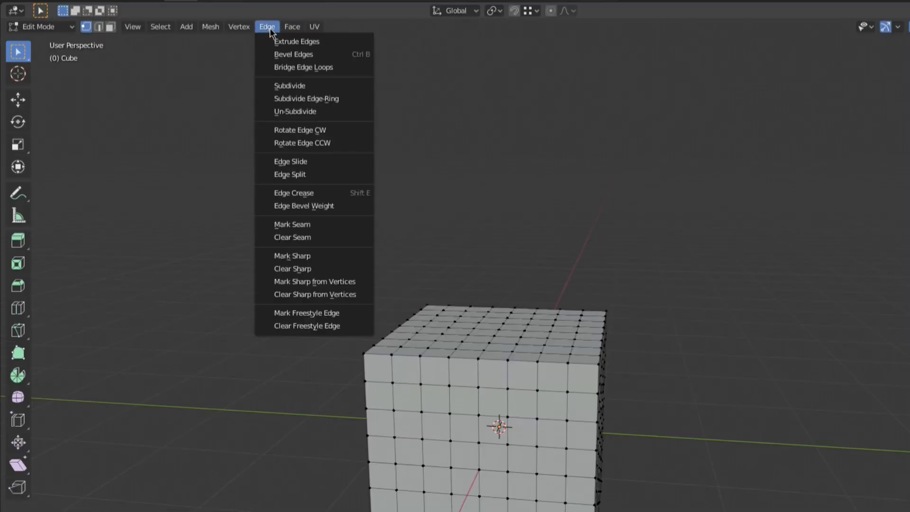
{"action": "left_click", "coordinate": [210, 26]}
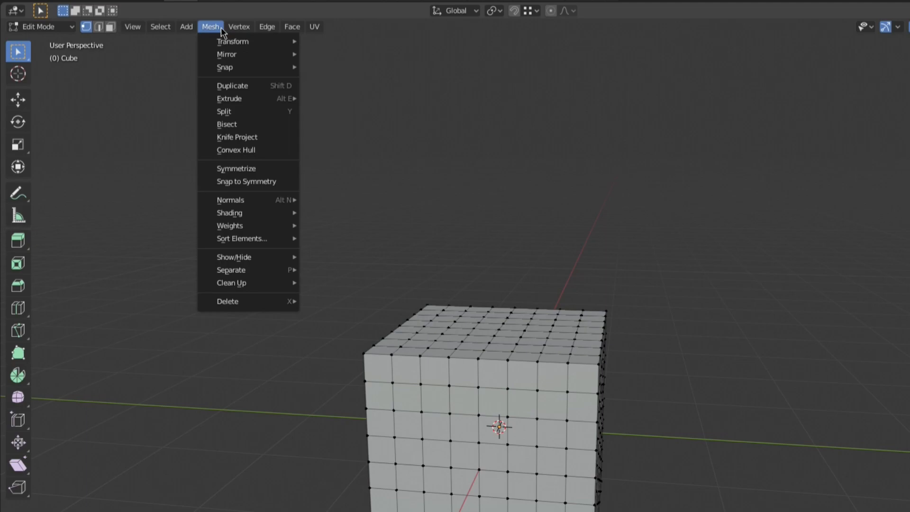
{"action": "left_click", "coordinate": [132, 27]}
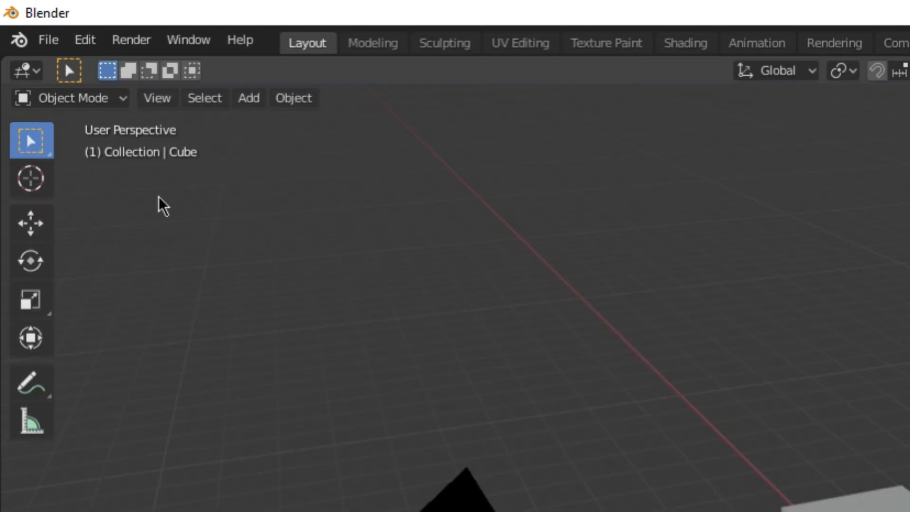
{"action": "left_click", "coordinate": [46, 40]}
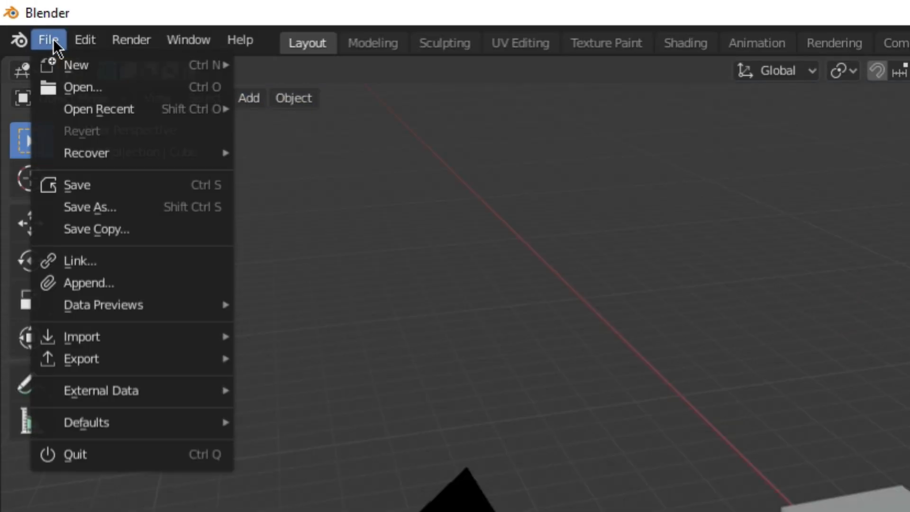
{"action": "left_click", "coordinate": [84, 40]}
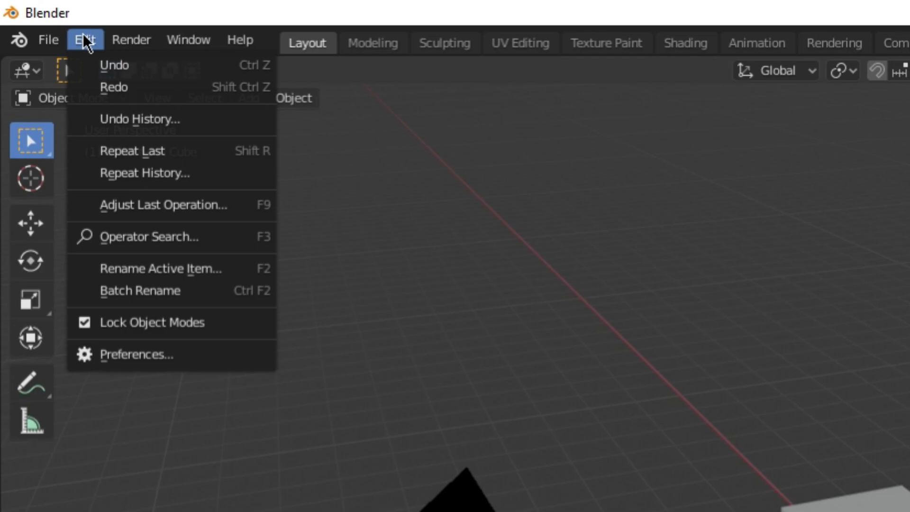
{"action": "left_click", "coordinate": [131, 40]}
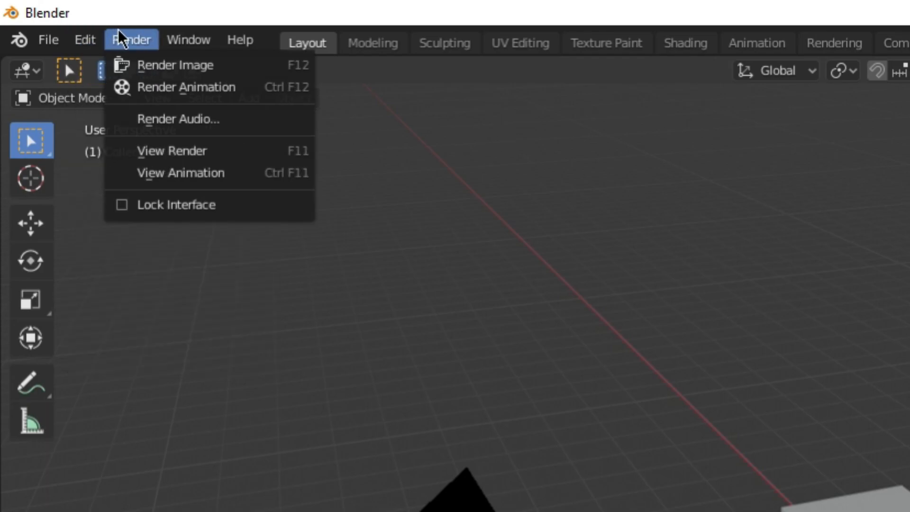
{"action": "left_click", "coordinate": [188, 40]}
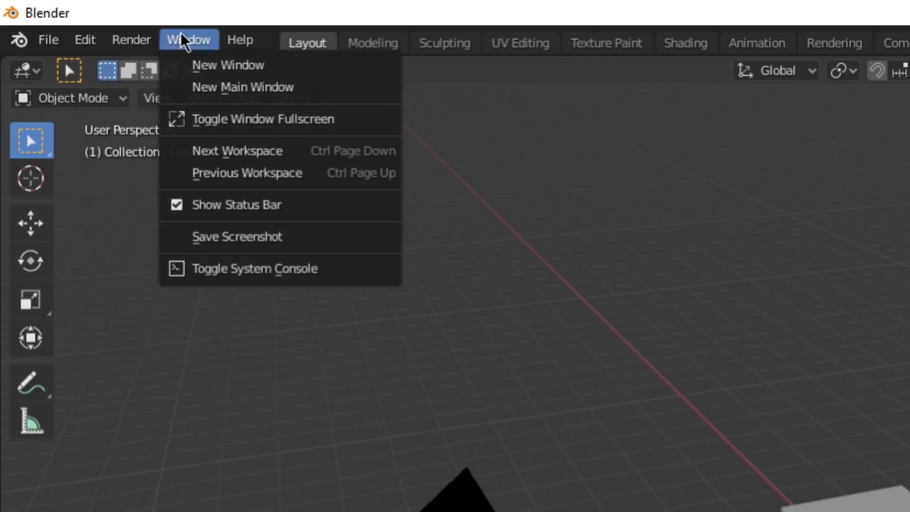
{"action": "left_click", "coordinate": [240, 40]}
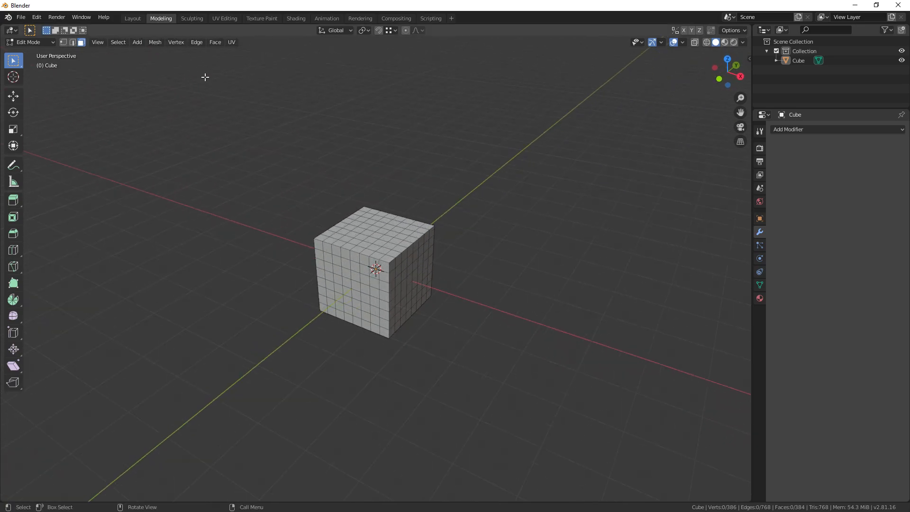
Sculpt raised bumps on the cube's front with the Draw brush, then view it in UV Editing.
{"action": "left_click", "coordinate": [191, 18]}
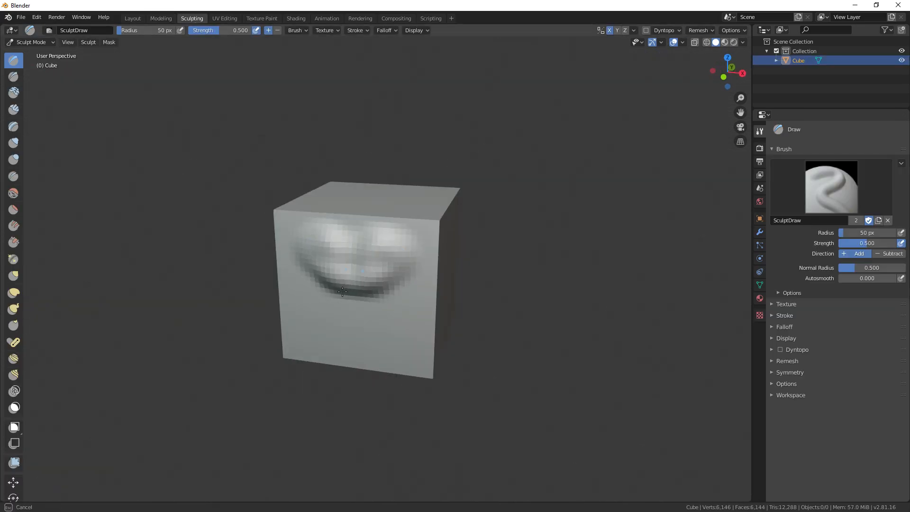
{"action": "left_click_drag", "start_coordinate": [342, 293], "coordinate": [399, 227]}
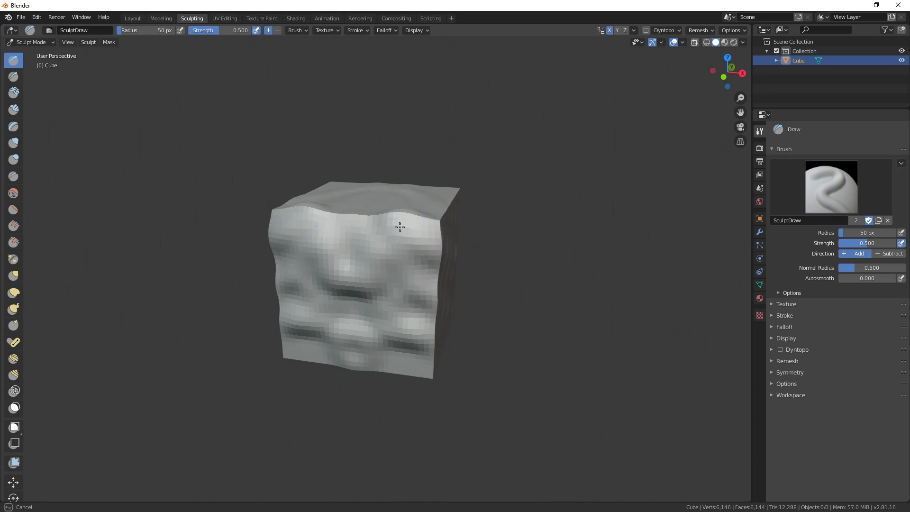
{"action": "left_click", "coordinate": [224, 18]}
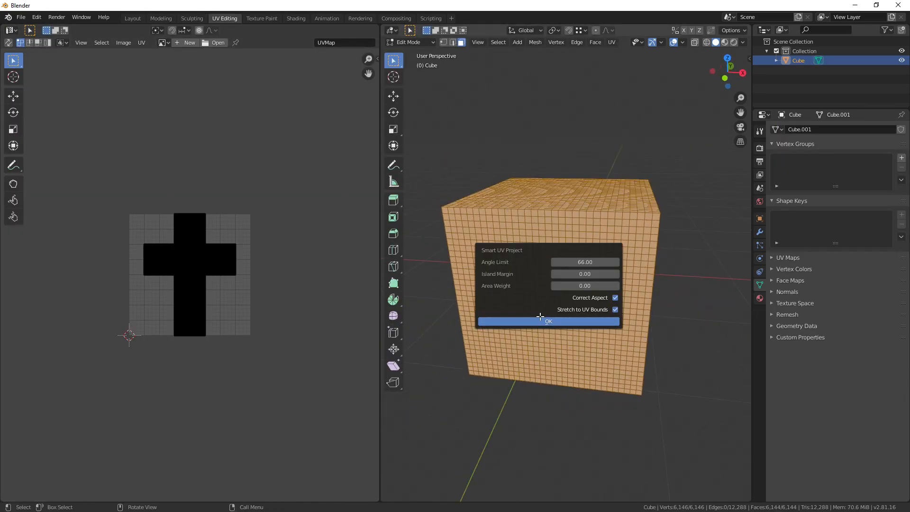
Paint the falcon image onto the cube's side in Texture Paint and move on to Animation.
{"action": "left_click", "coordinate": [261, 18]}
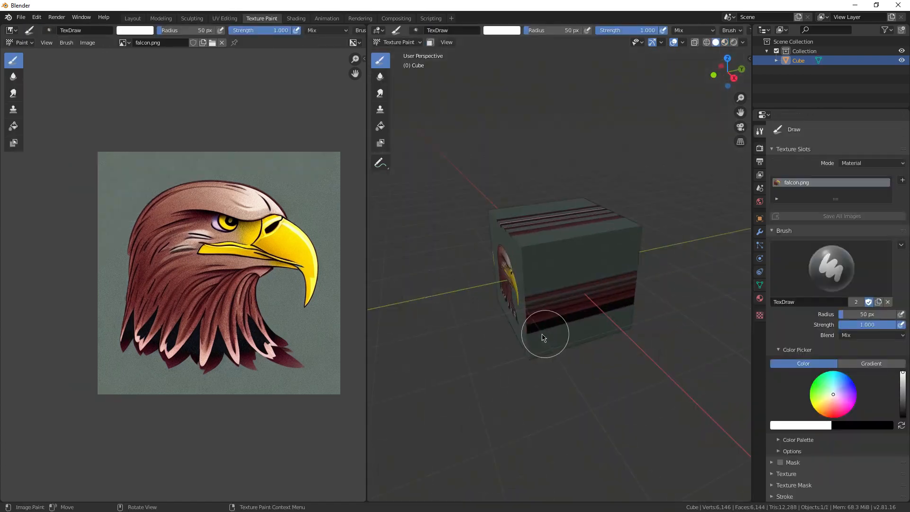
{"action": "left_click_drag", "start_coordinate": [543, 338], "coordinate": [574, 290]}
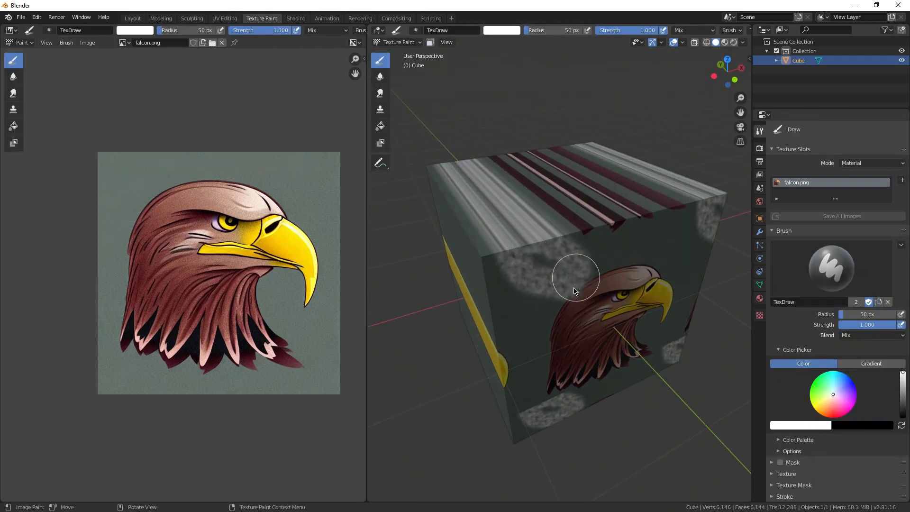
{"action": "left_click", "coordinate": [296, 18]}
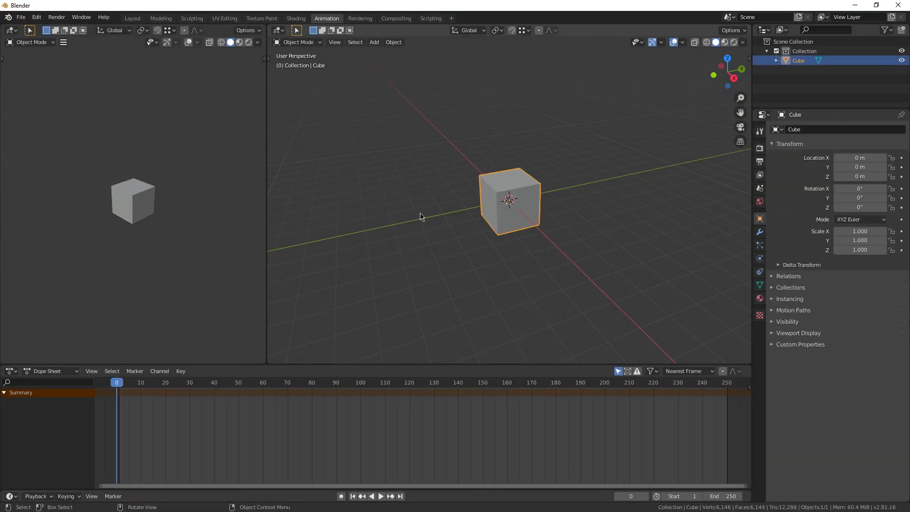
Visit the Rendering, Compositing and Scripting workspaces in turn.
{"action": "left_click", "coordinate": [360, 18]}
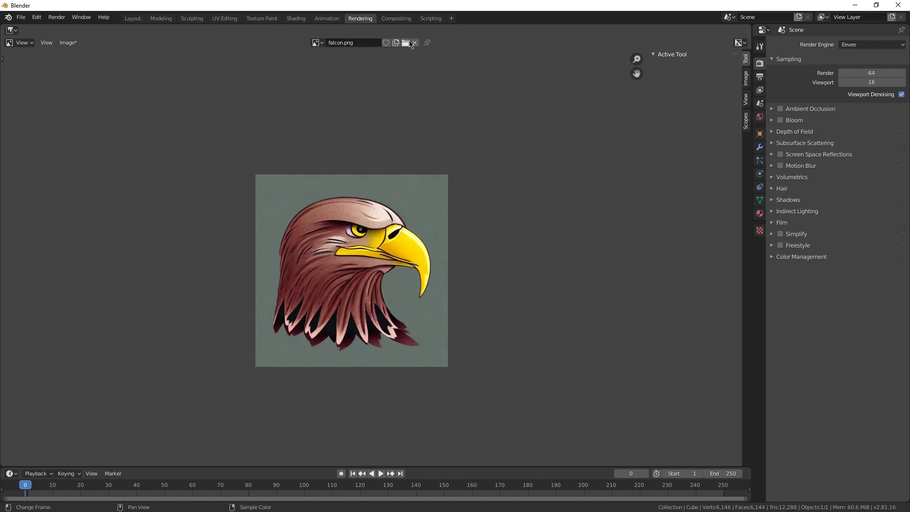
{"action": "left_click", "coordinate": [396, 19]}
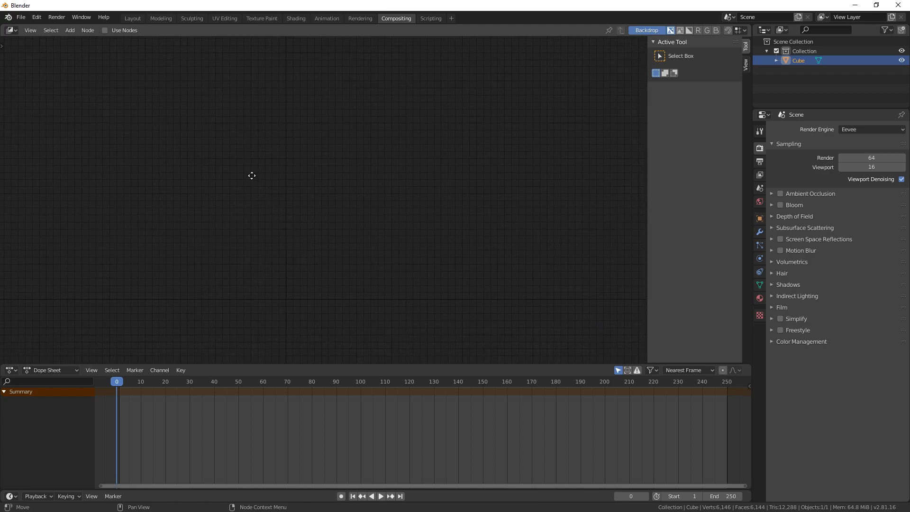
{"action": "mouse_move", "coordinate": [434, 26]}
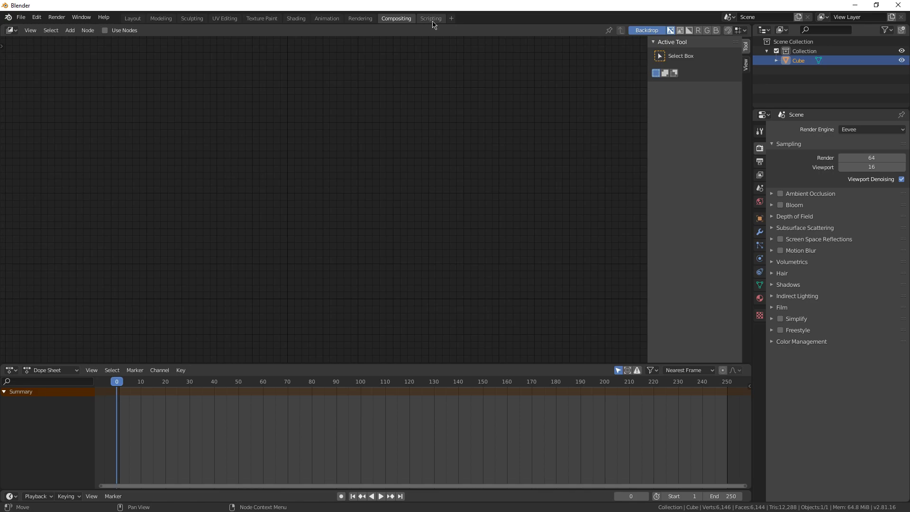
{"action": "left_click", "coordinate": [431, 18]}
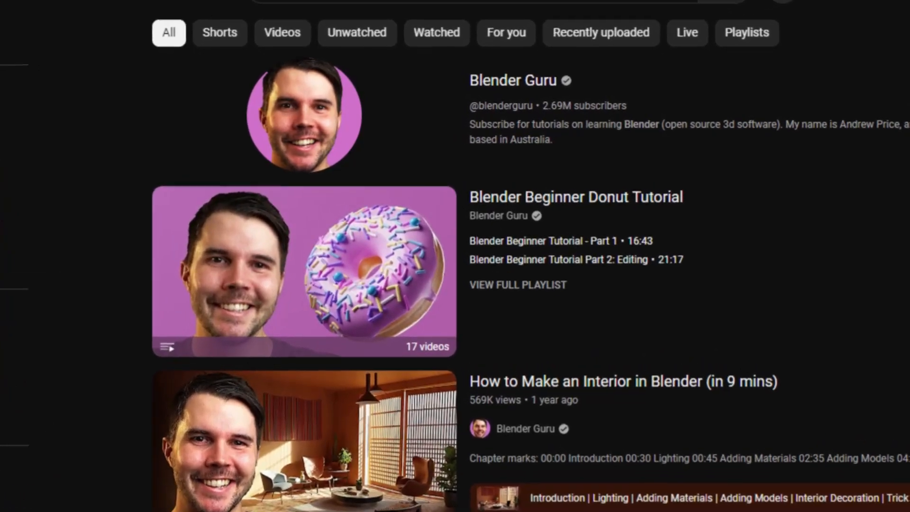
Scroll the channel page, open blender.org's Scripting feature page and scroll through it.
{"action": "scroll", "scroll_direction": "down", "scroll_amount": 3}
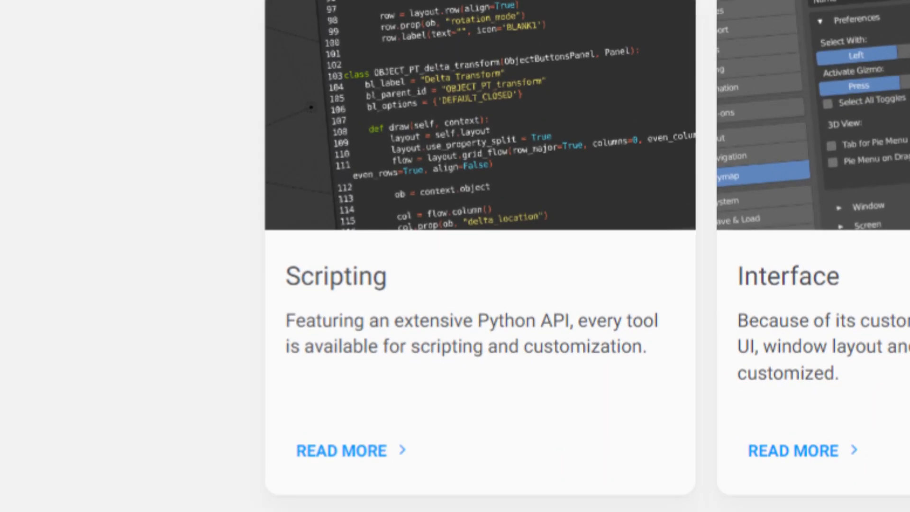
{"action": "left_click", "coordinate": [341, 450]}
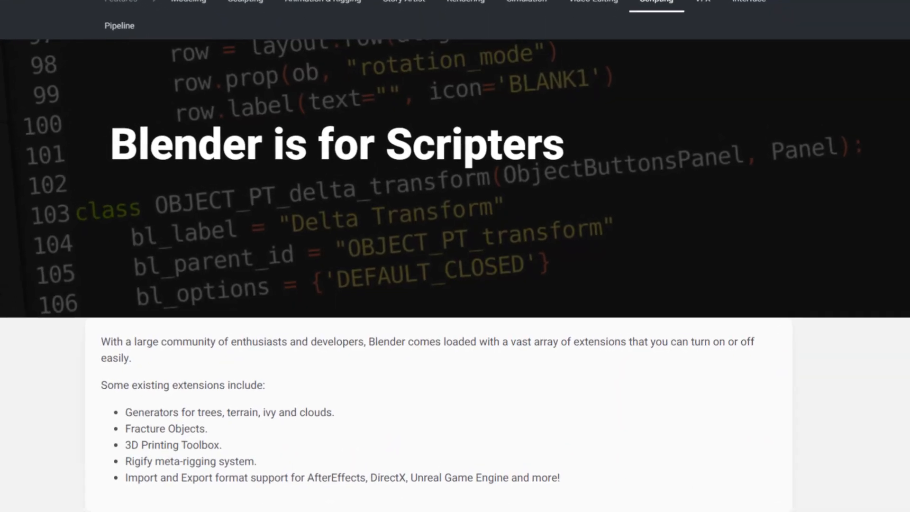
{"action": "scroll", "scroll_direction": "down", "scroll_amount": 3}
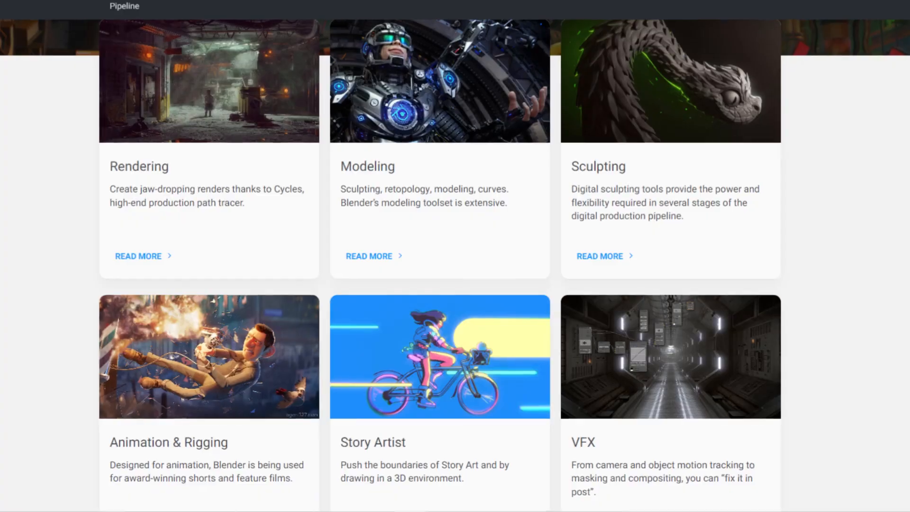
{"action": "scroll", "scroll_direction": "down", "scroll_amount": 3}
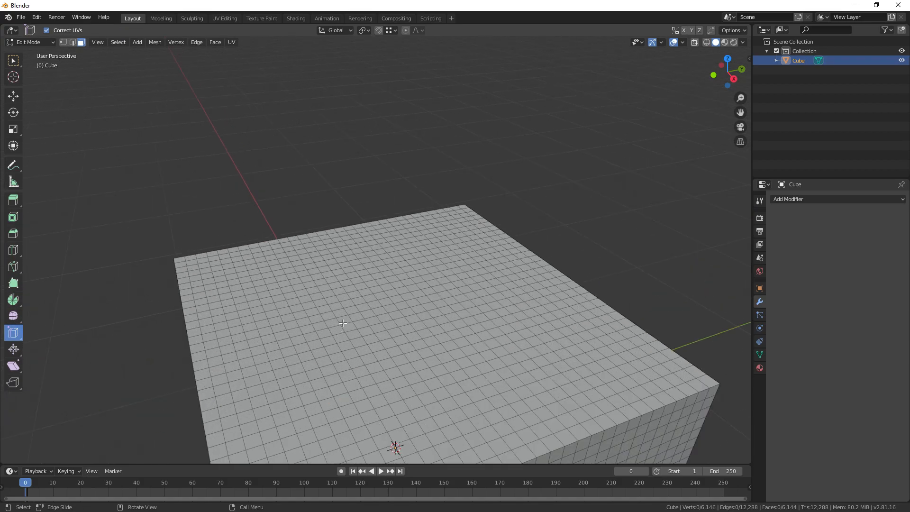
Select a single small face on the subdivided cube's top surface in face-select Edit Mode.
{"action": "left_click", "coordinate": [343, 320]}
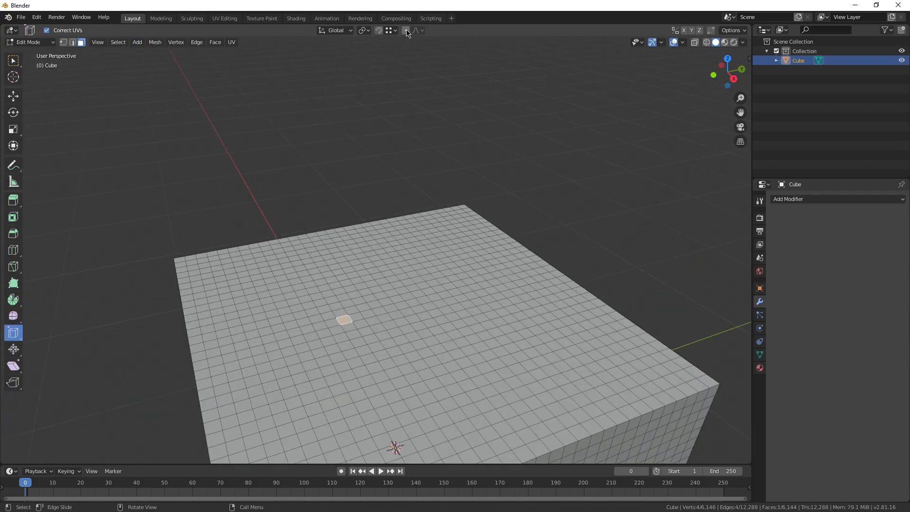